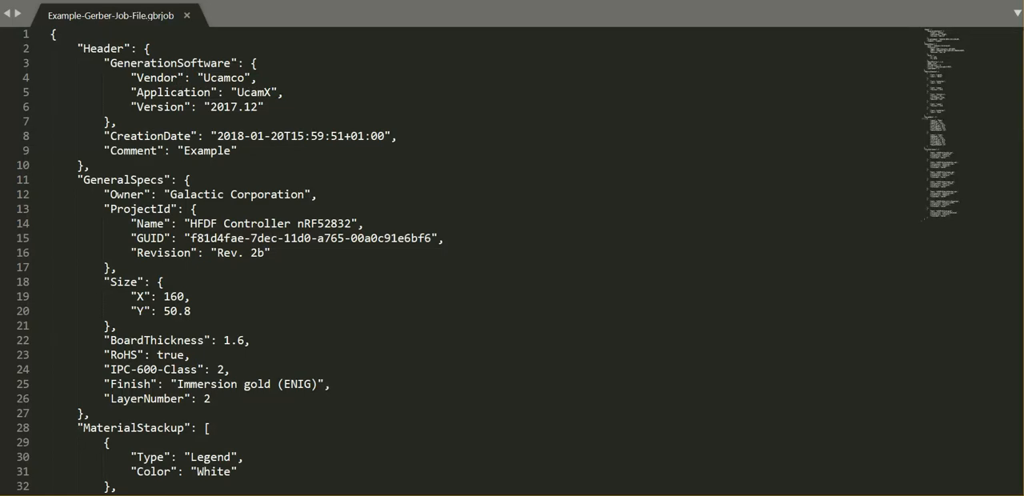
{"action": "mouse_move", "coordinate": [671, 291]}
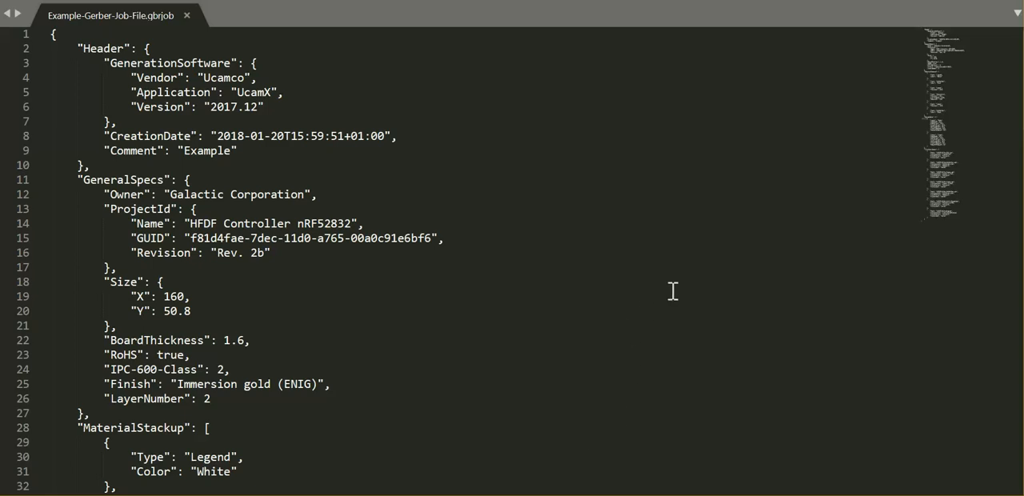
{"action": "scroll", "scroll_direction": "down", "scroll_amount": 3}
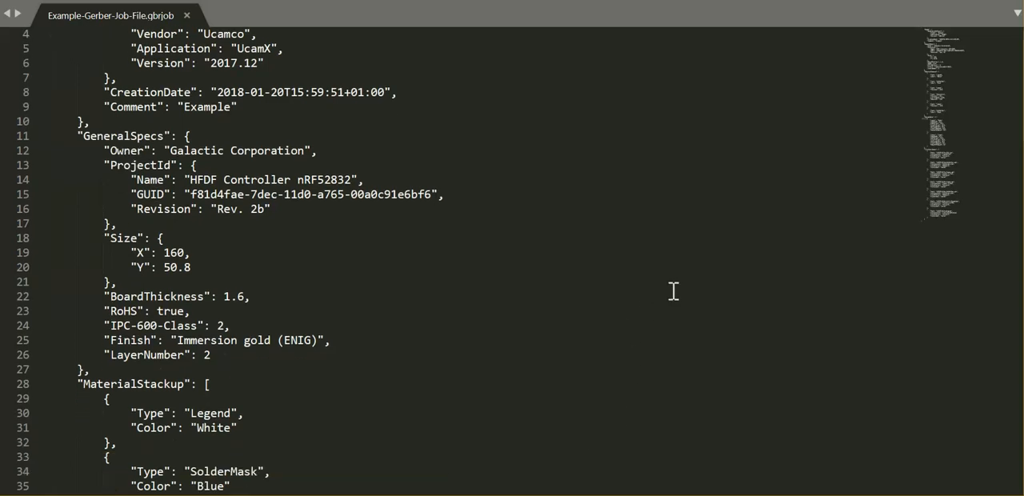
{"action": "scroll", "scroll_direction": "down", "scroll_amount": 3}
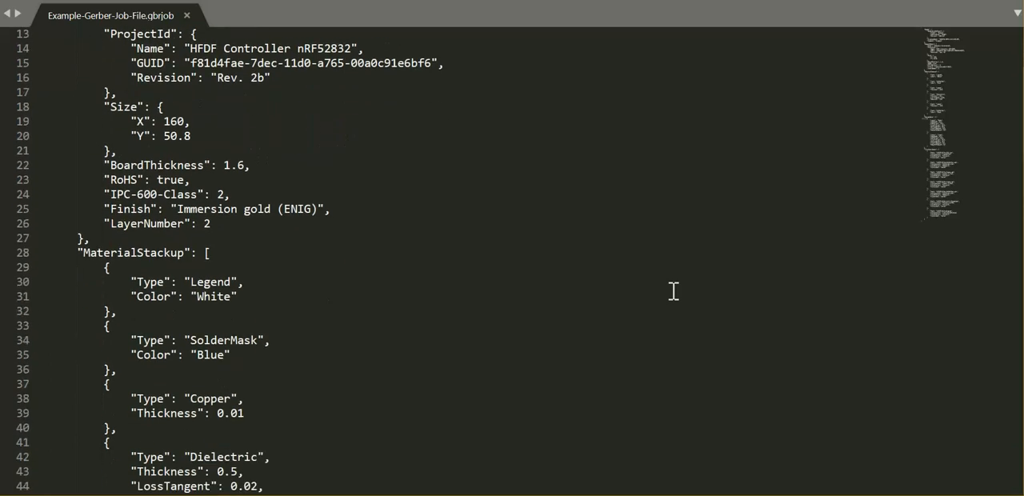
{"action": "scroll", "scroll_direction": "down", "scroll_amount": 3}
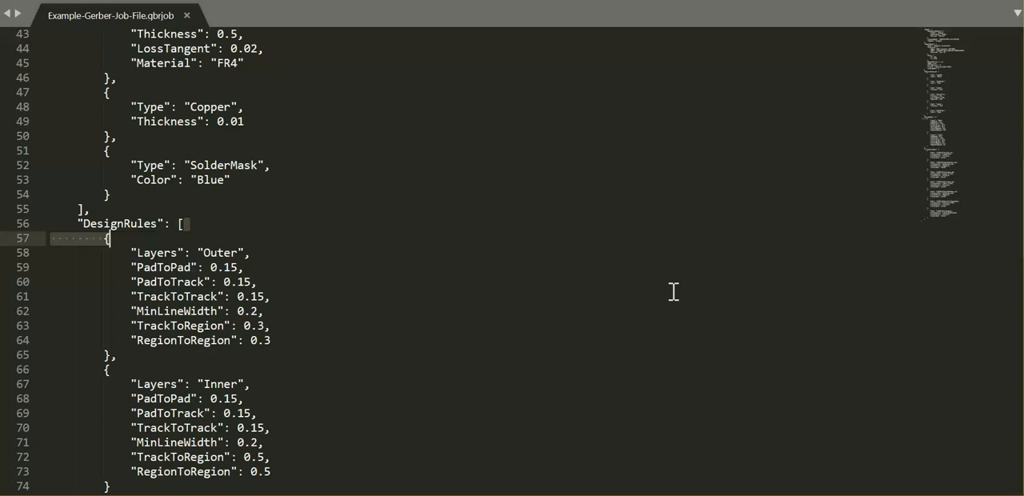
{"action": "scroll", "scroll_direction": "down", "scroll_amount": 3}
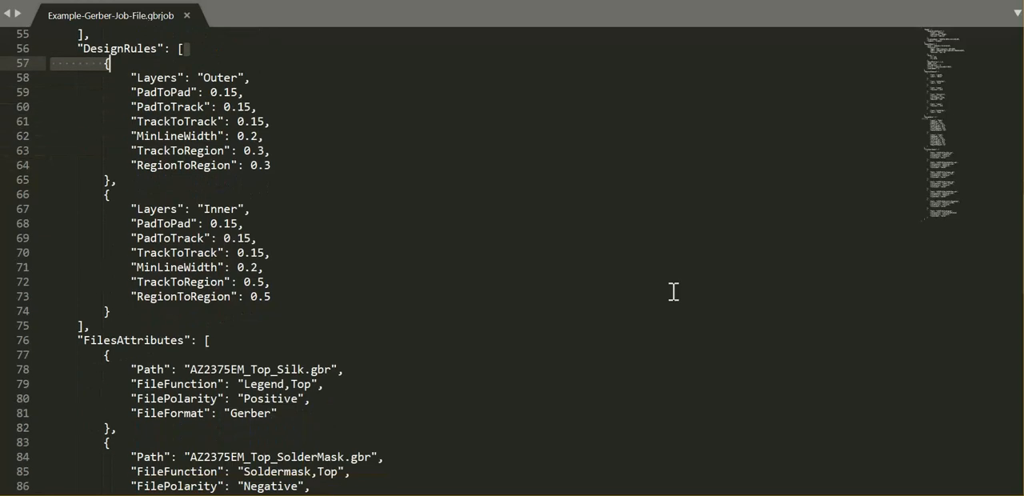